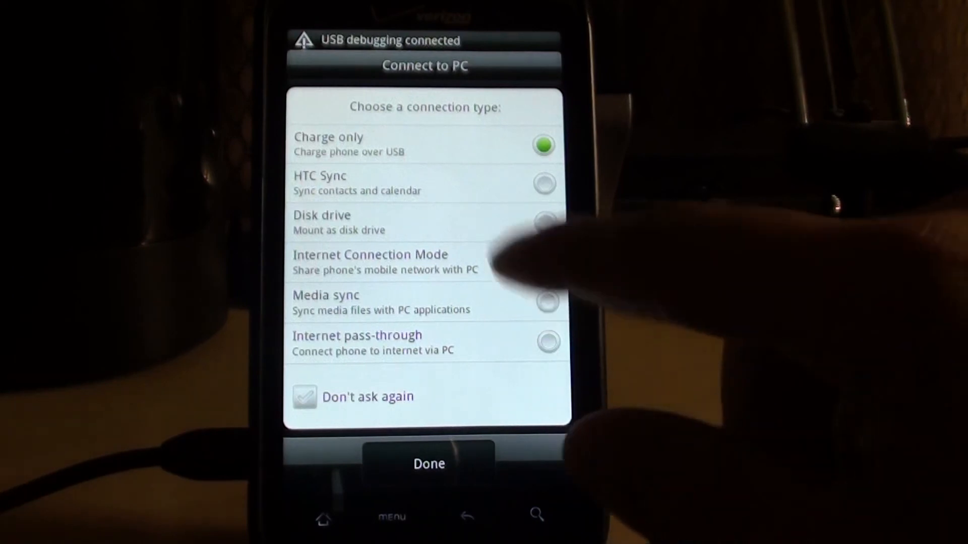
# Step: Confirm Charge only in the Connect to PC dialog with Done
pyautogui.click(428, 464)
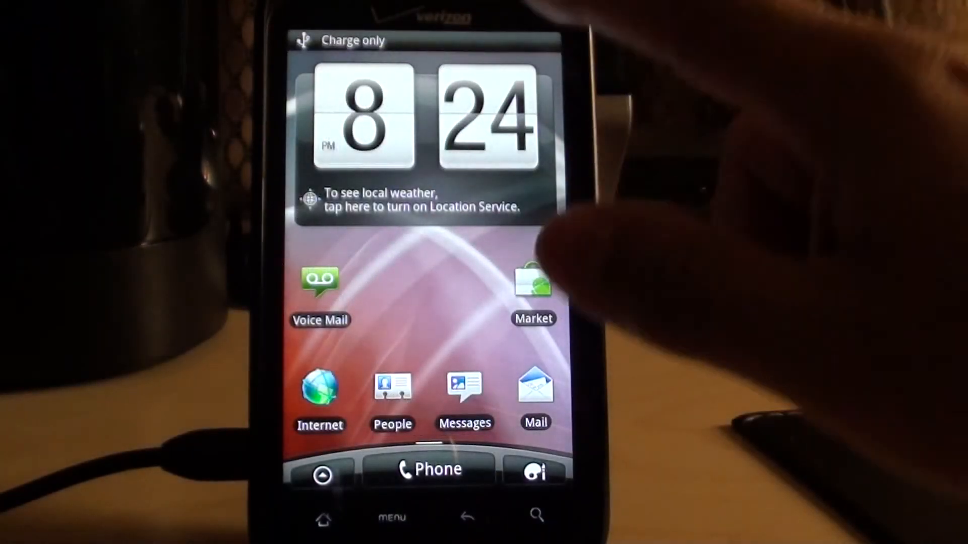